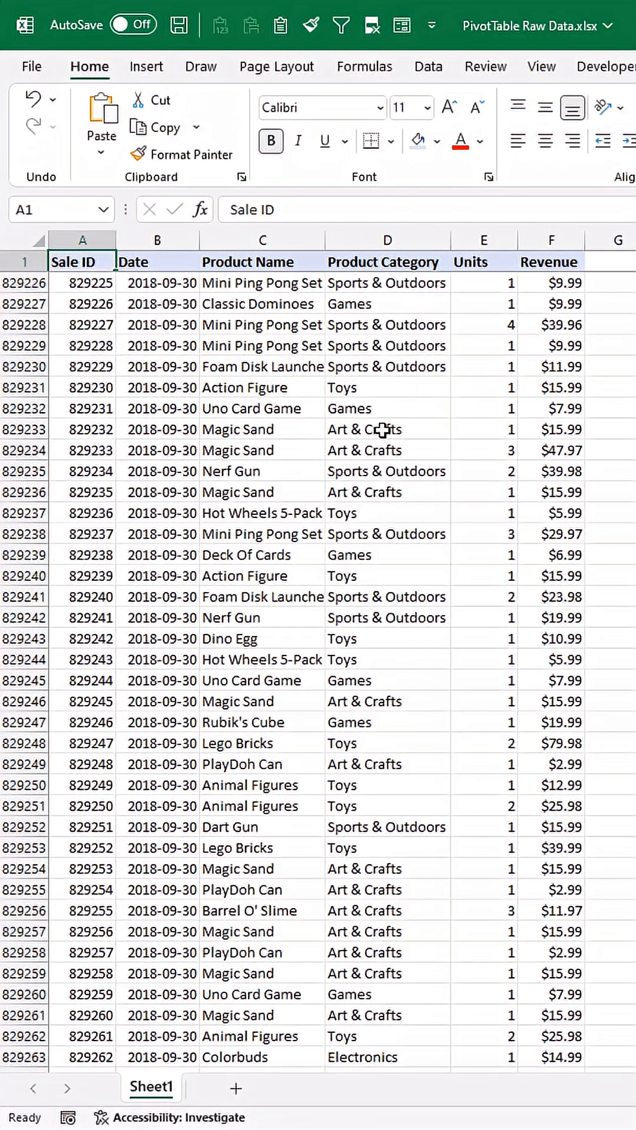
{"action": "mouse_move", "coordinate": [325, 472]}
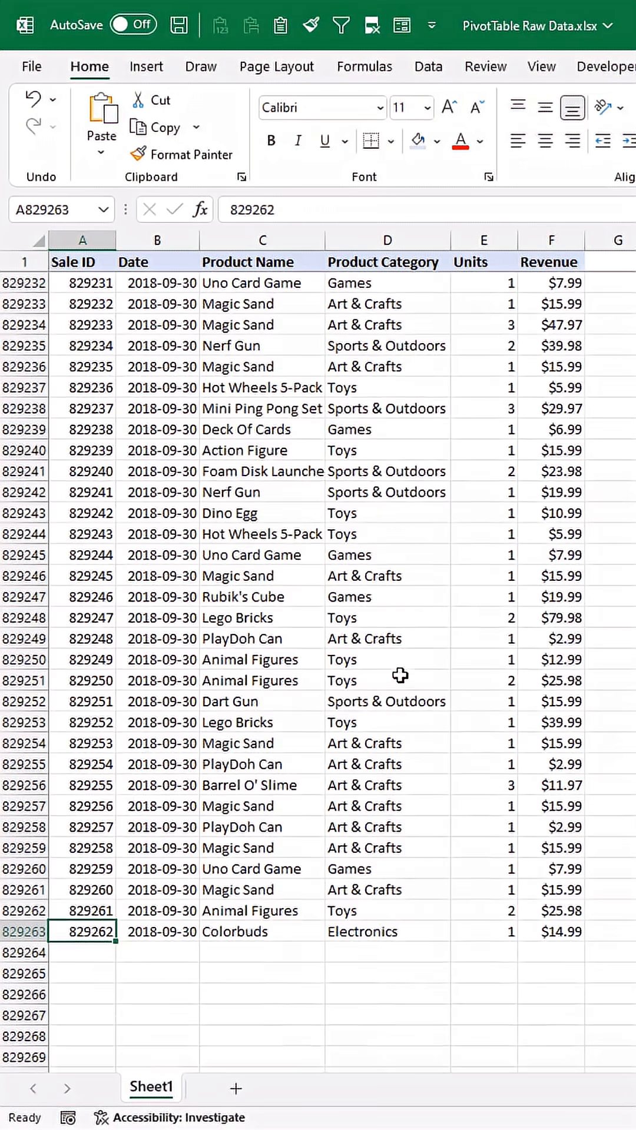
{"action": "mouse_move", "coordinate": [119, 921]}
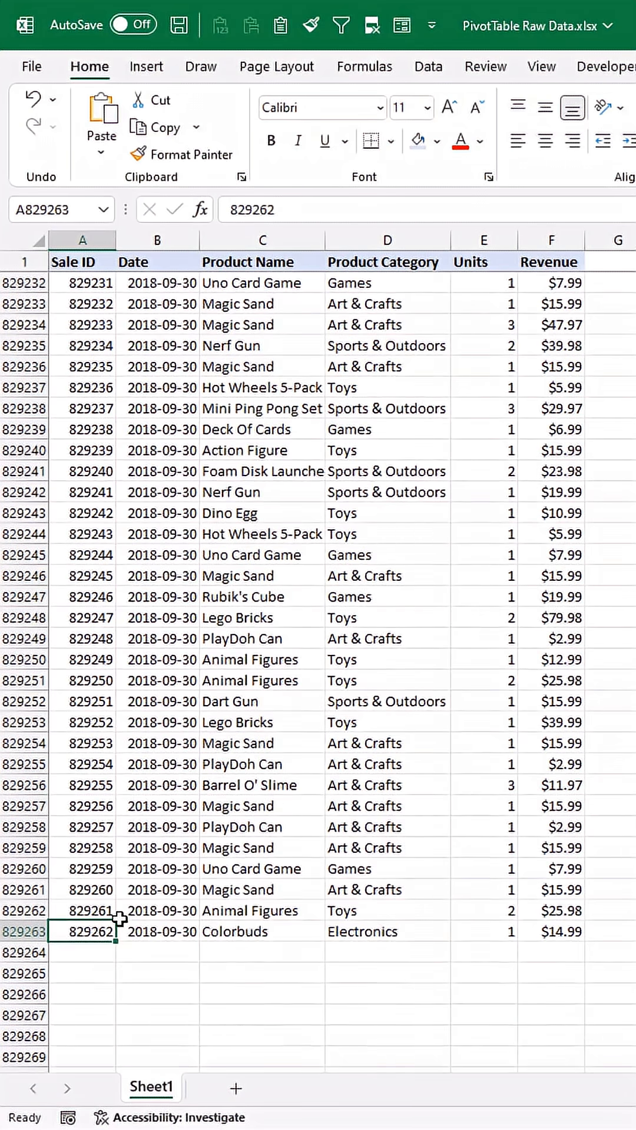
{"action": "mouse_move", "coordinate": [397, 798]}
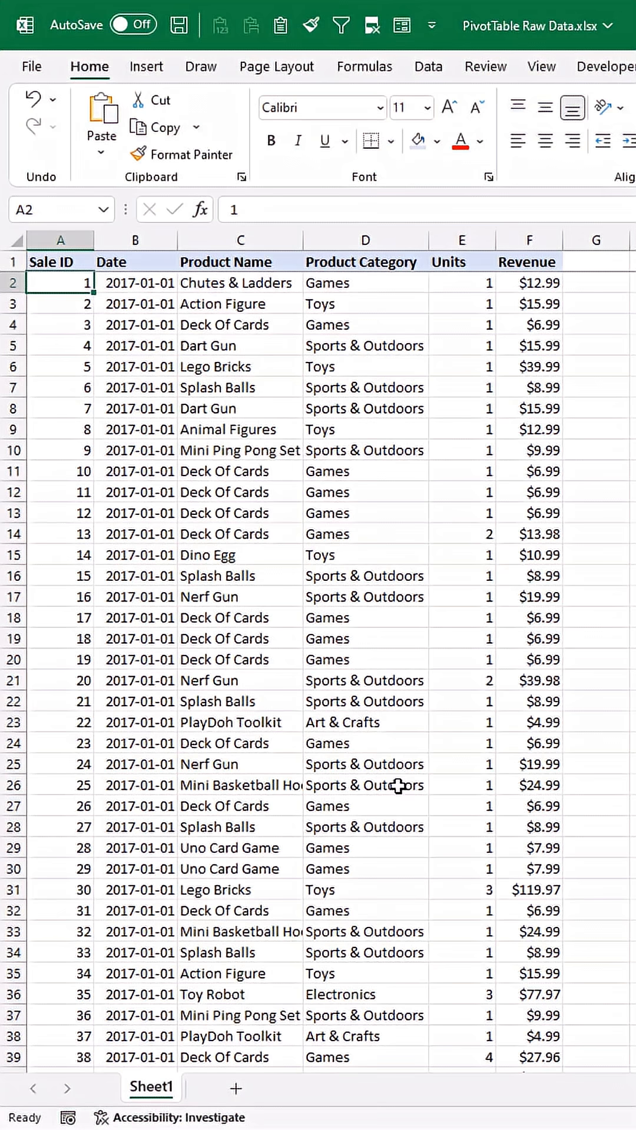
{"action": "mouse_move", "coordinate": [385, 361]}
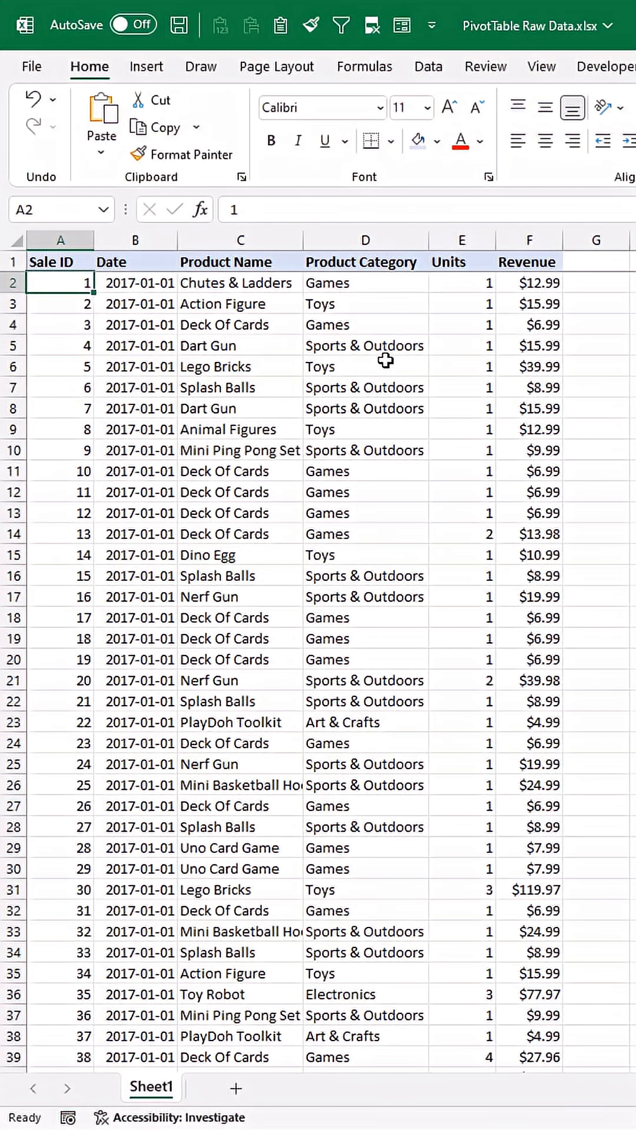
Insert a PivotTable from range Sheet1!$A$1:$F$829263 onto a new worksheet
{"action": "left_click", "coordinate": [146, 66]}
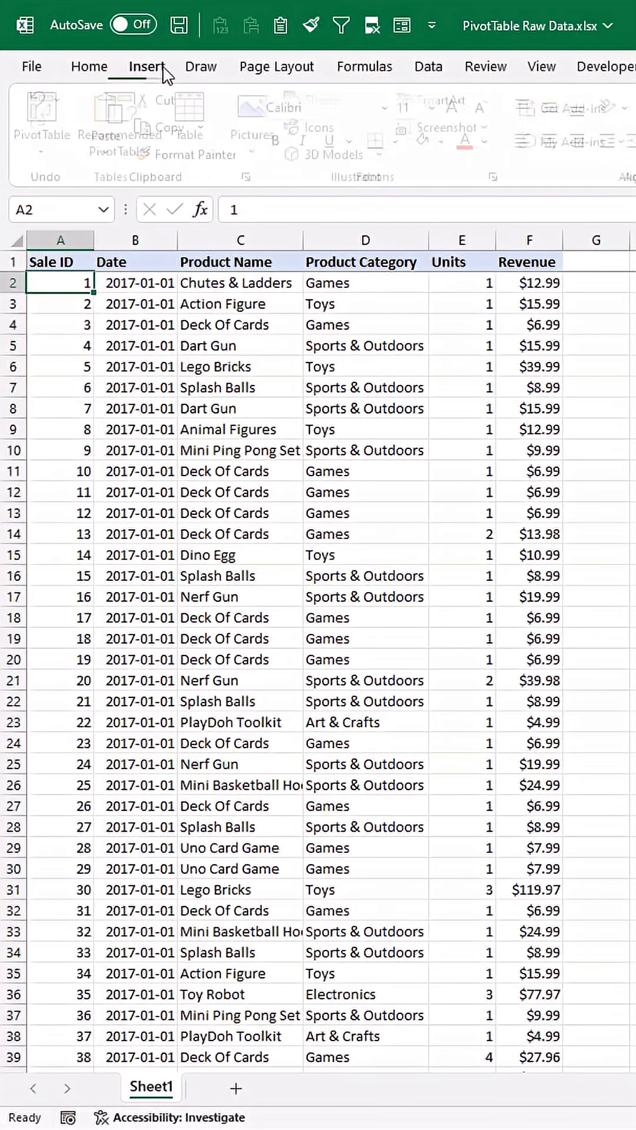
{"action": "left_click", "coordinate": [51, 119]}
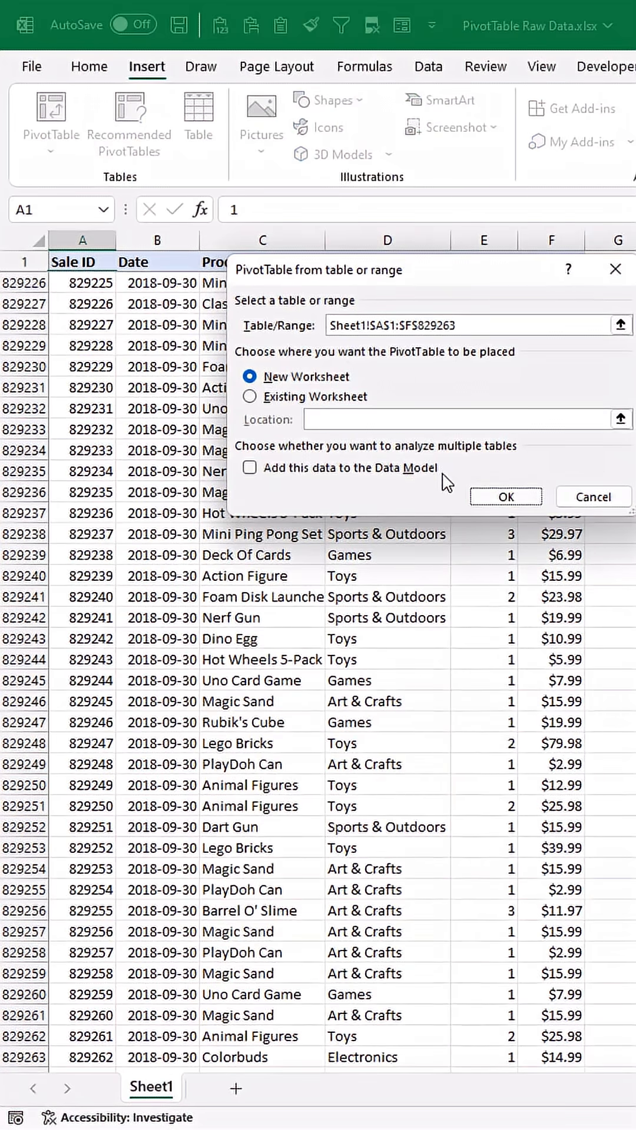
{"action": "left_click", "coordinate": [506, 497]}
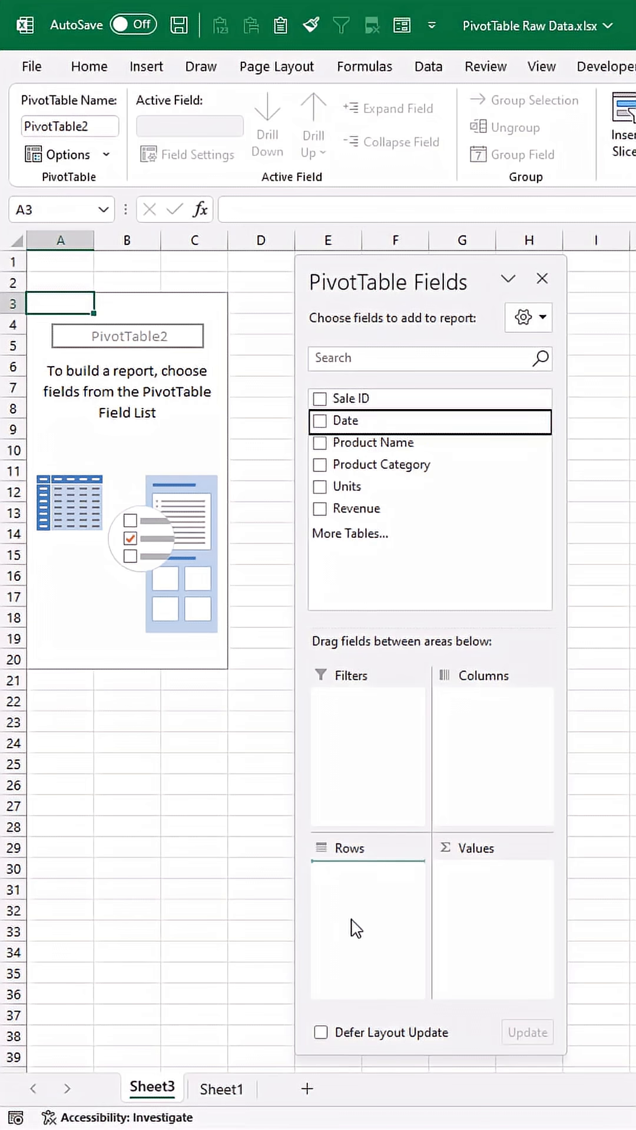
Put Years and Months of Date with Product Category in Rows, Units and Revenue in Values, and hide the field list
{"action": "left_click", "coordinate": [320, 421]}
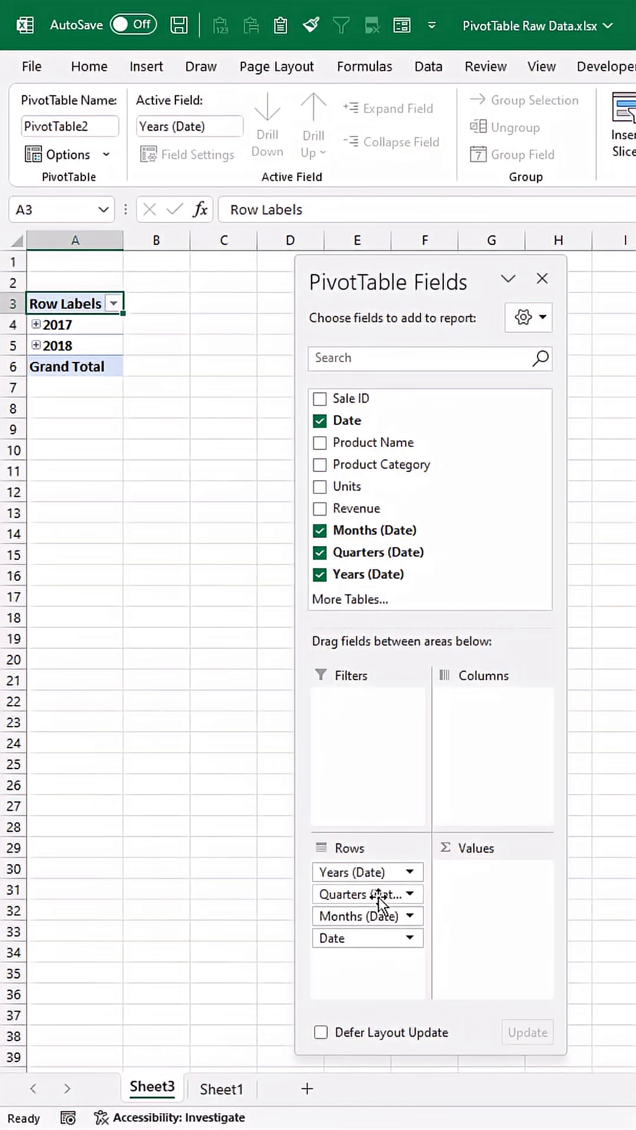
{"action": "left_click", "coordinate": [320, 553]}
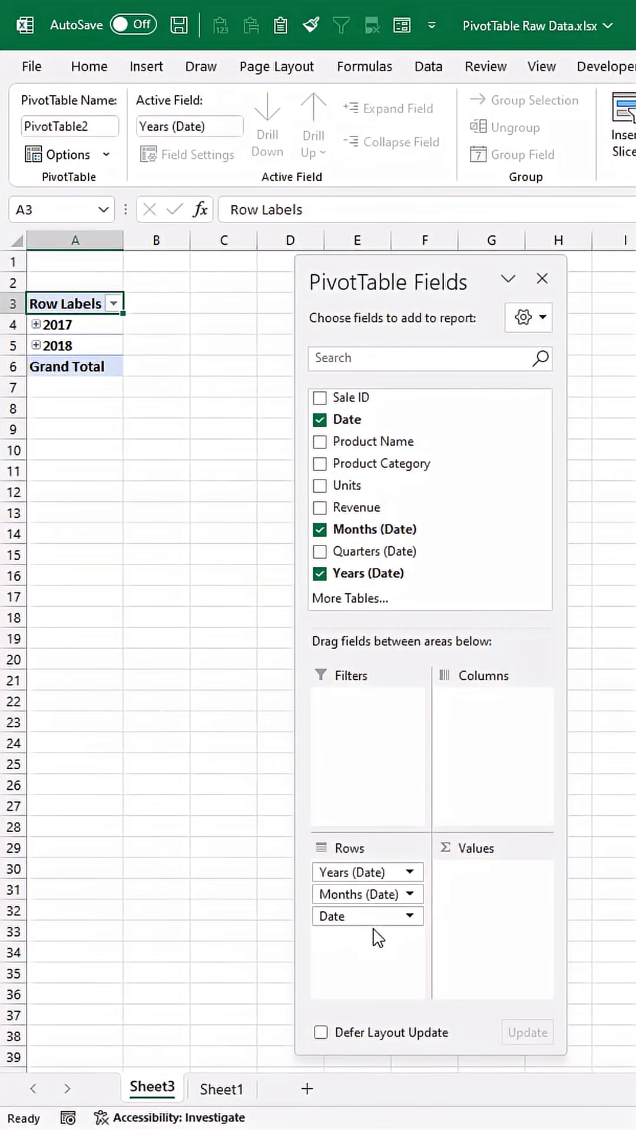
{"action": "left_click", "coordinate": [320, 419]}
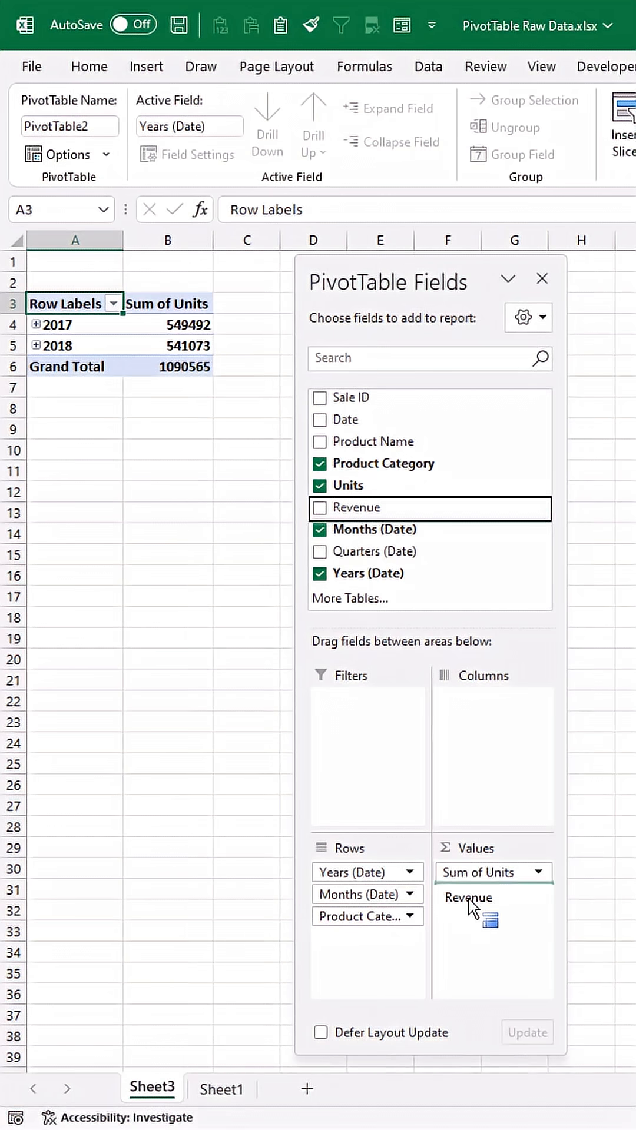
{"action": "left_click", "coordinate": [320, 507]}
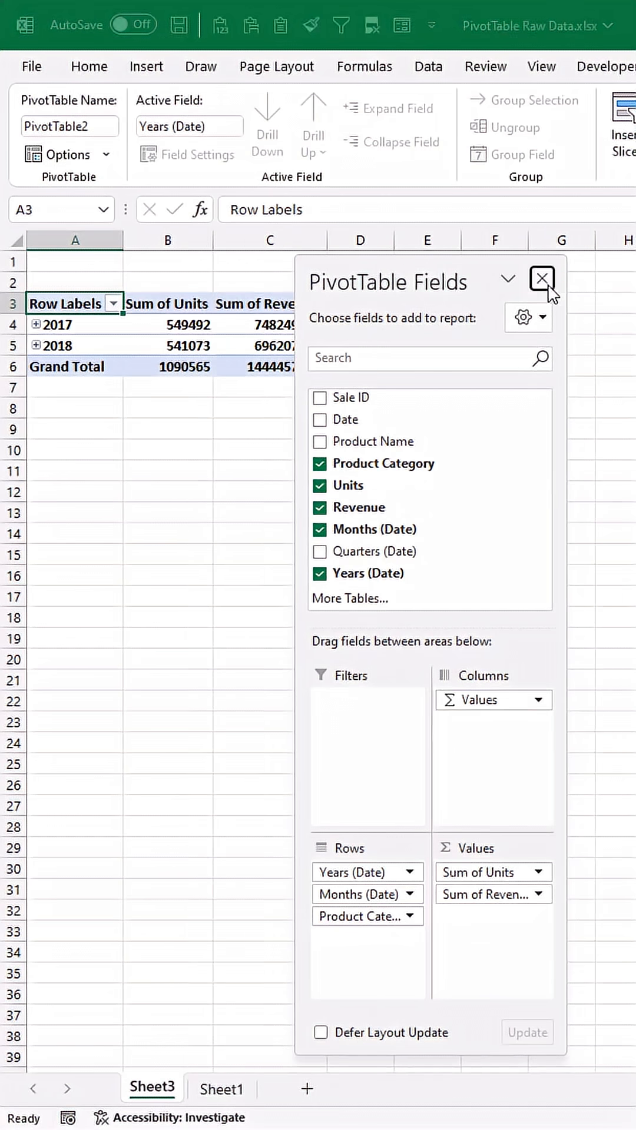
{"action": "left_click", "coordinate": [542, 280]}
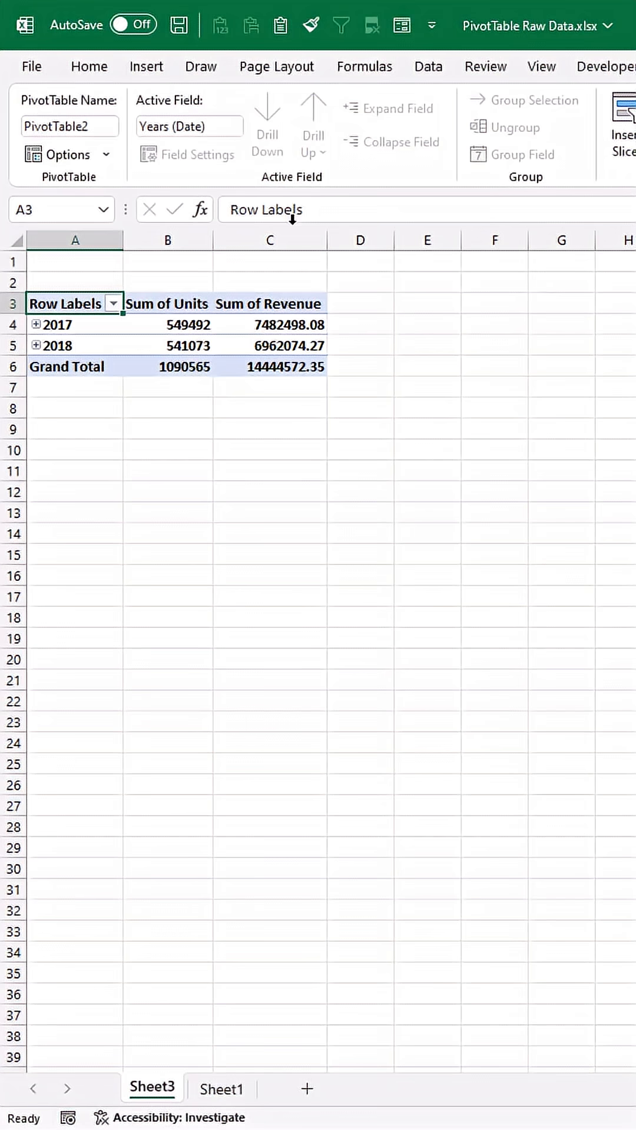
Expand every year to show its months and each month's product categories
{"action": "left_click", "coordinate": [55, 325]}
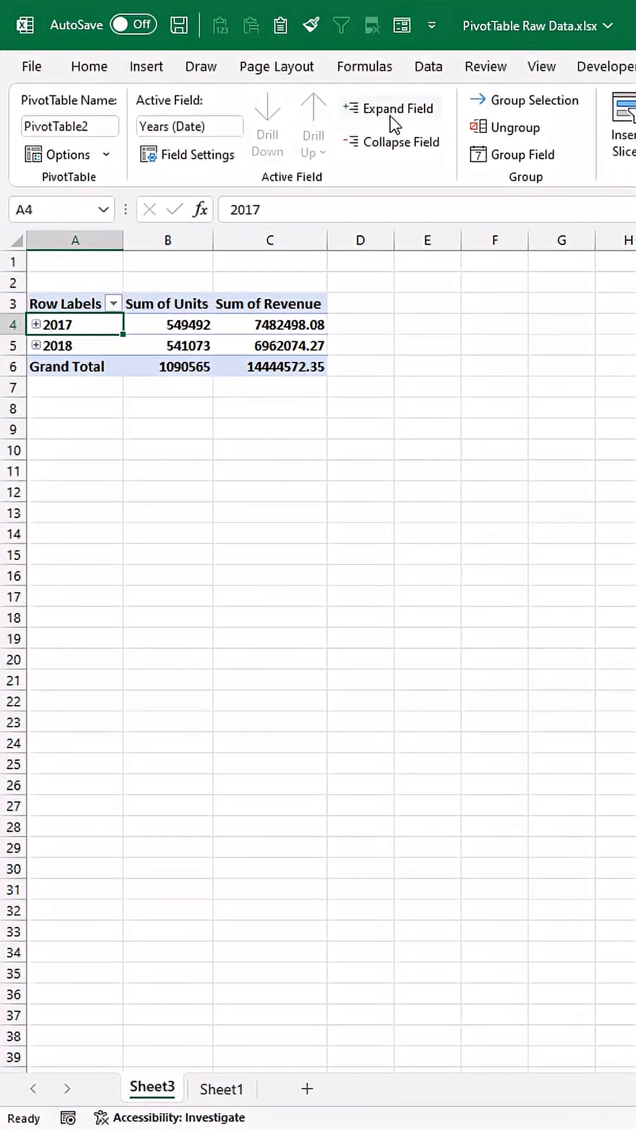
{"action": "left_click", "coordinate": [390, 108]}
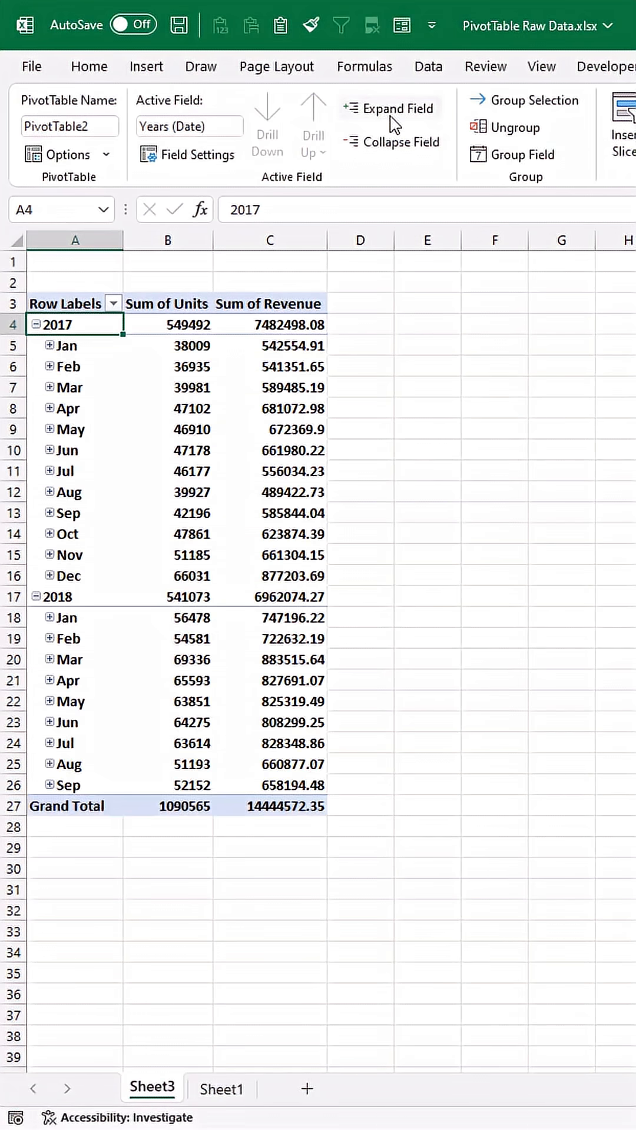
{"action": "left_click", "coordinate": [387, 108]}
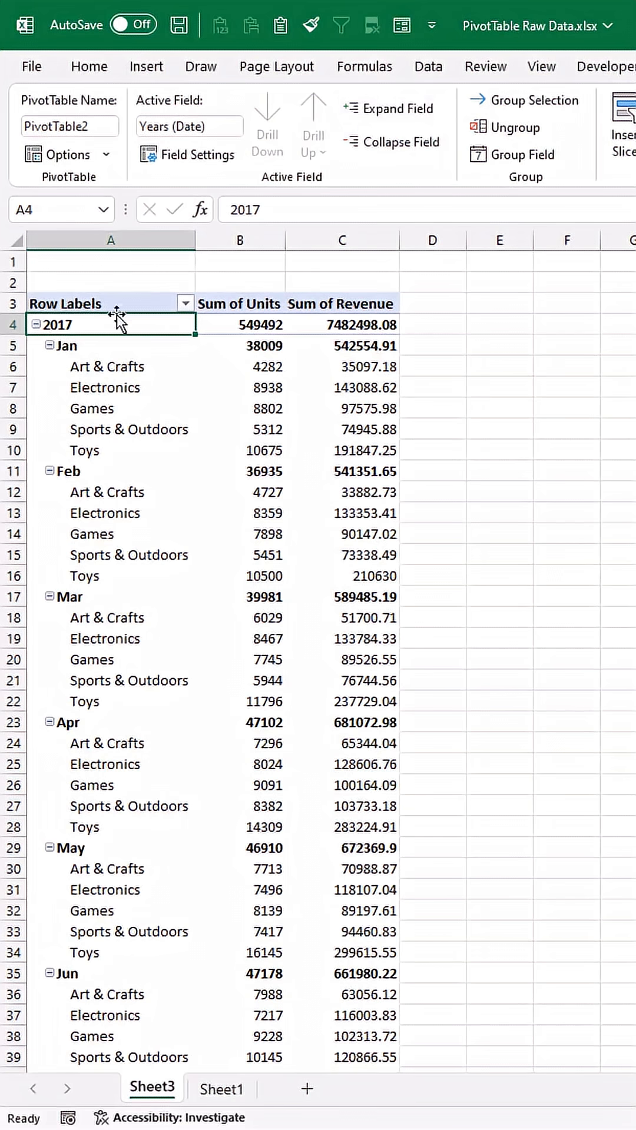
{"action": "mouse_move", "coordinate": [131, 415]}
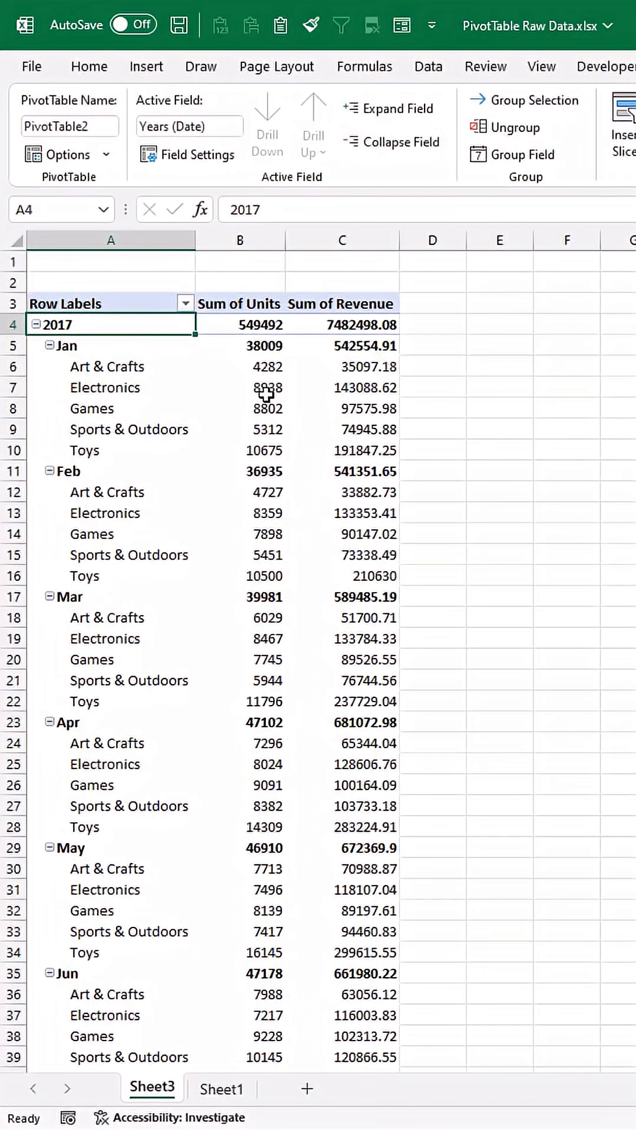
{"action": "mouse_move", "coordinate": [267, 387]}
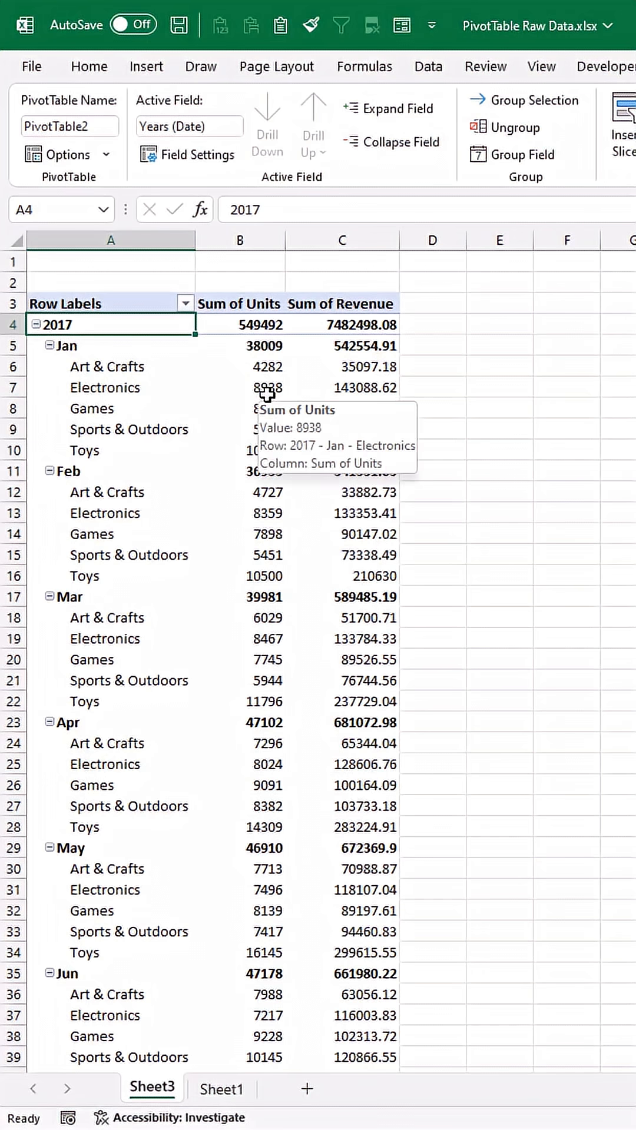
{"action": "mouse_move", "coordinate": [218, 563]}
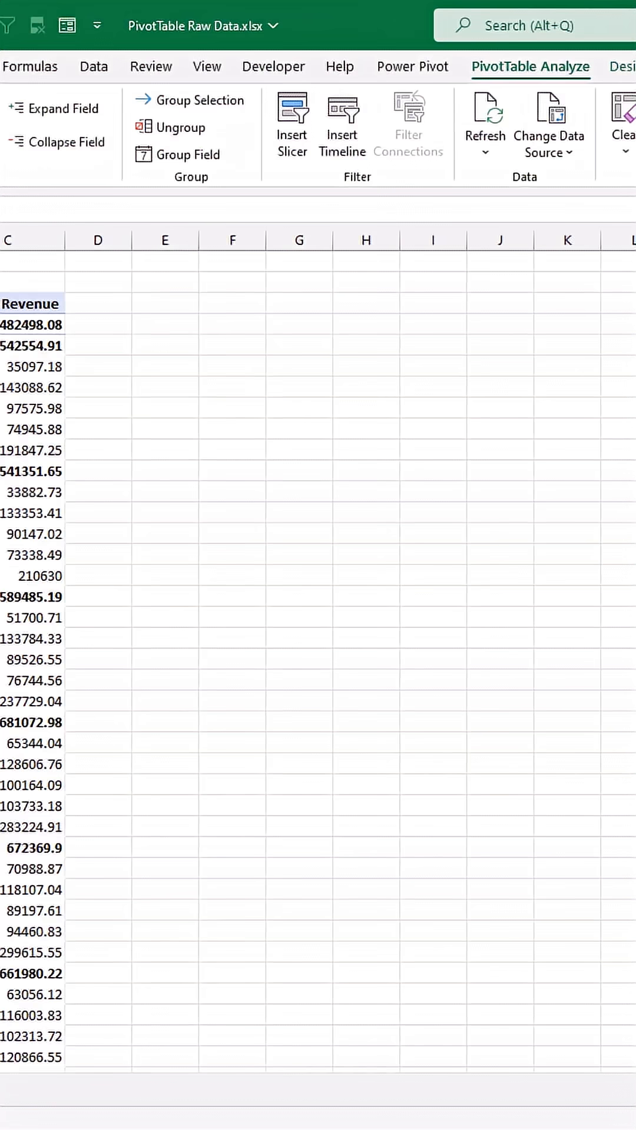
Switch the report layout to Tabular Form and repeat all item labels on every row
{"action": "left_click", "coordinate": [596, 66]}
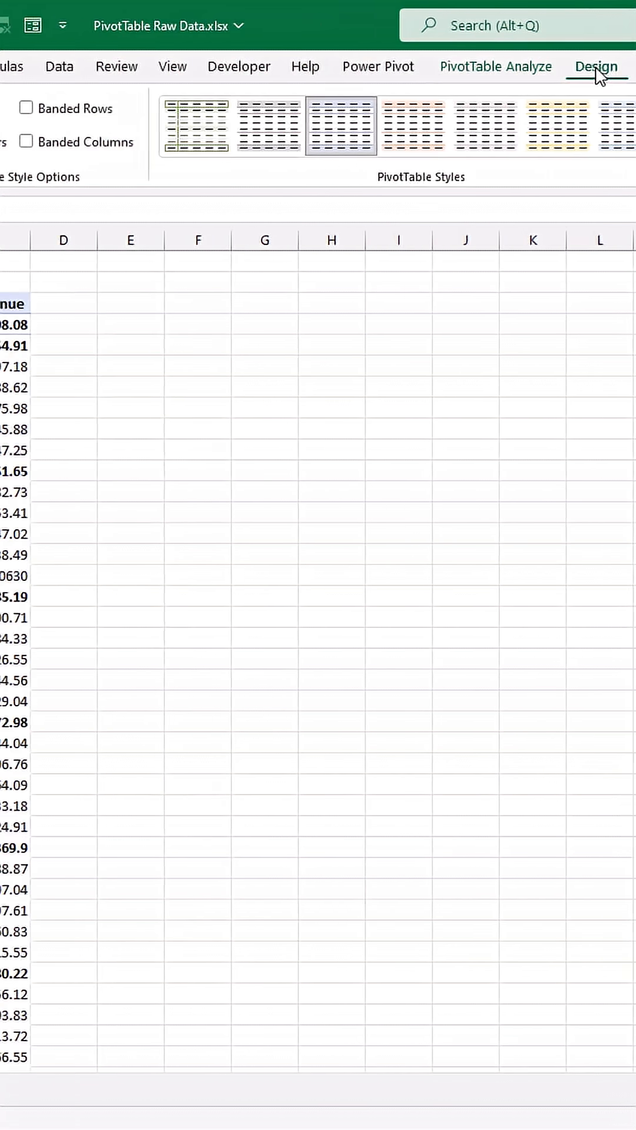
{"action": "left_click", "coordinate": [167, 123]}
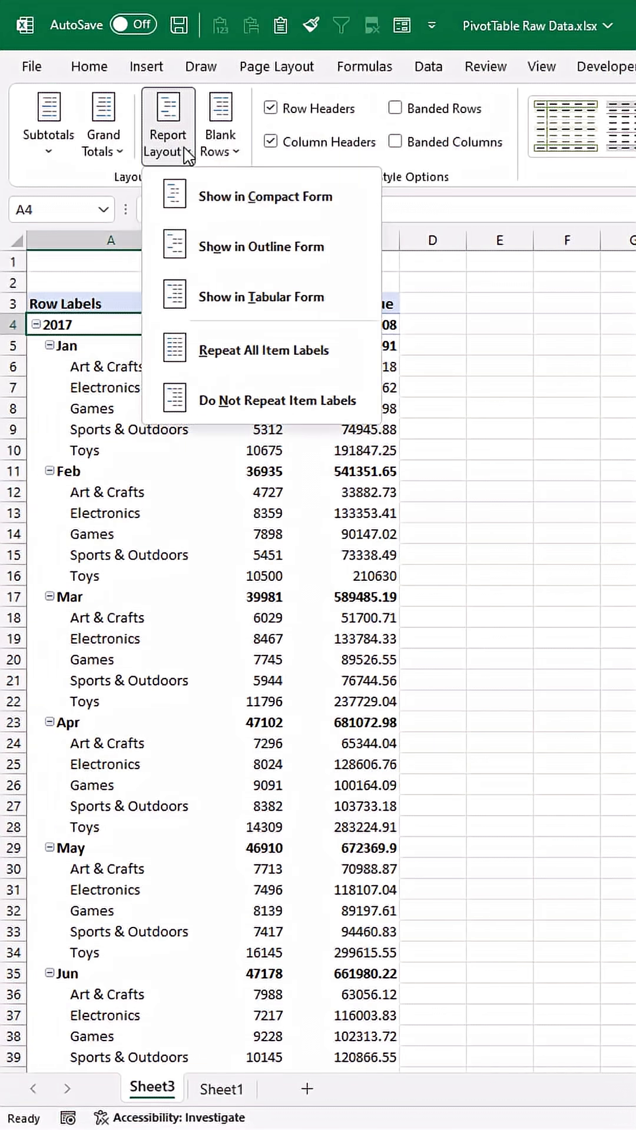
{"action": "left_click", "coordinate": [260, 246]}
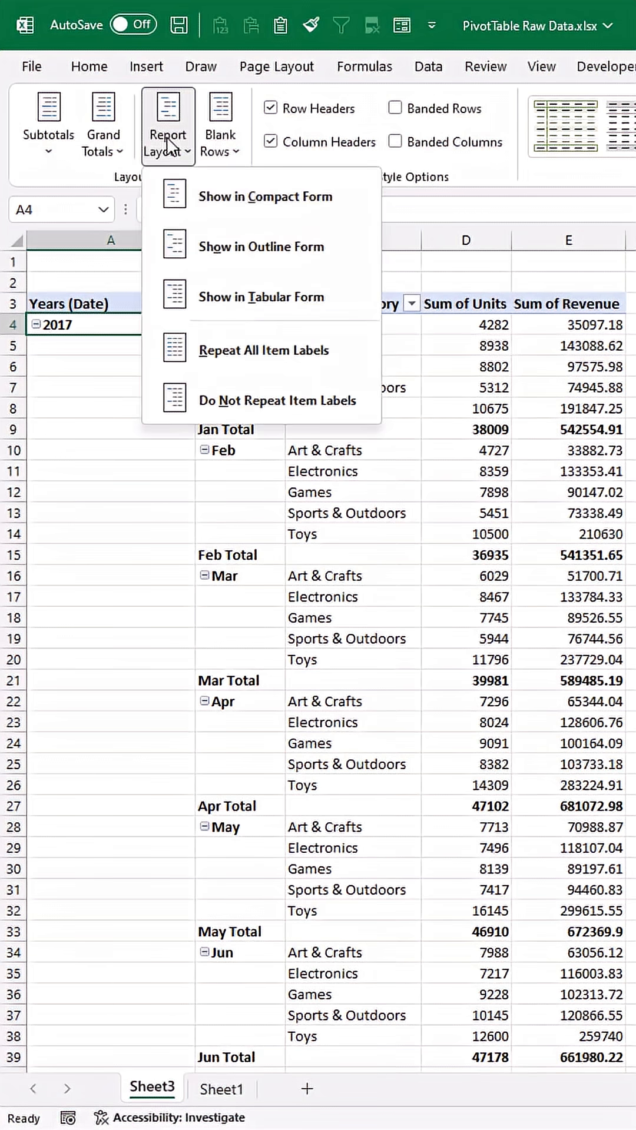
{"action": "left_click", "coordinate": [274, 297]}
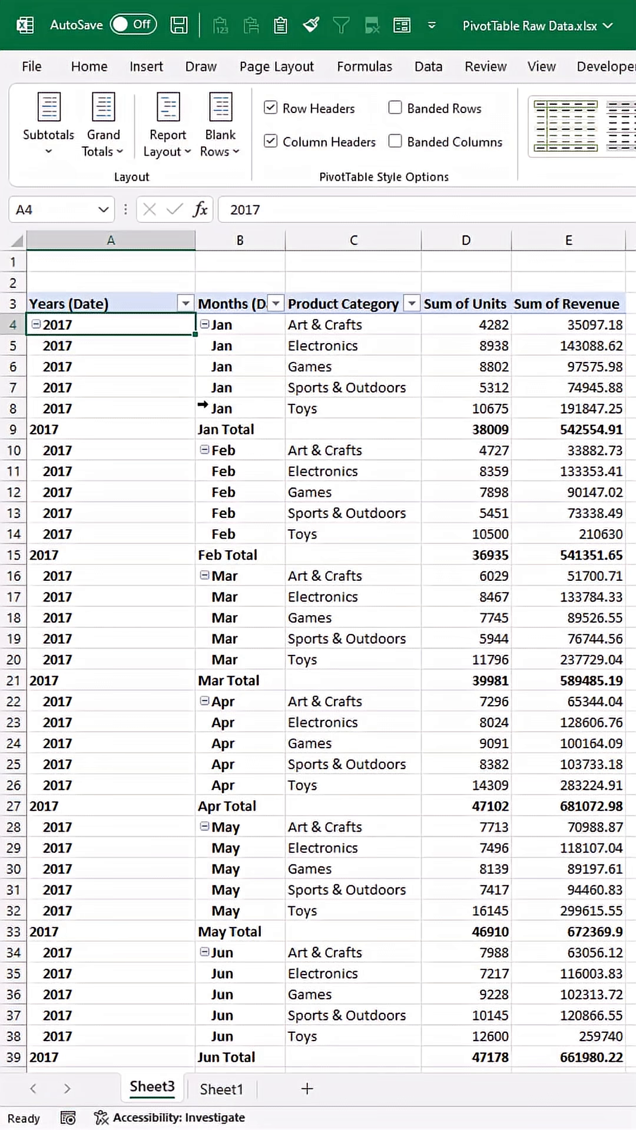
{"action": "mouse_move", "coordinate": [85, 170]}
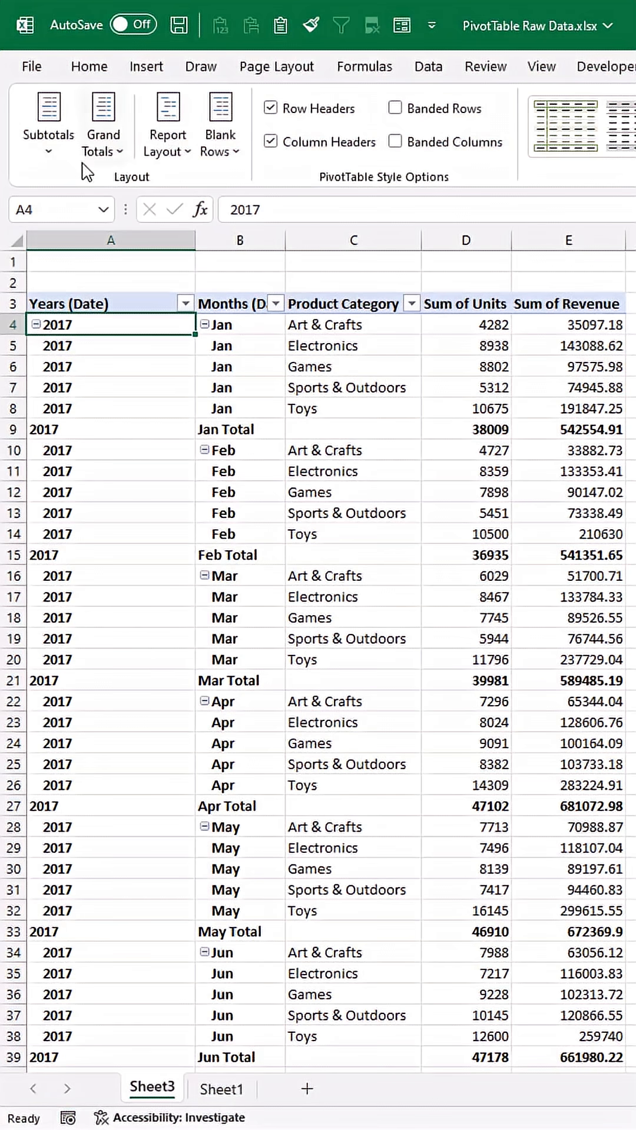
{"action": "mouse_move", "coordinate": [72, 198]}
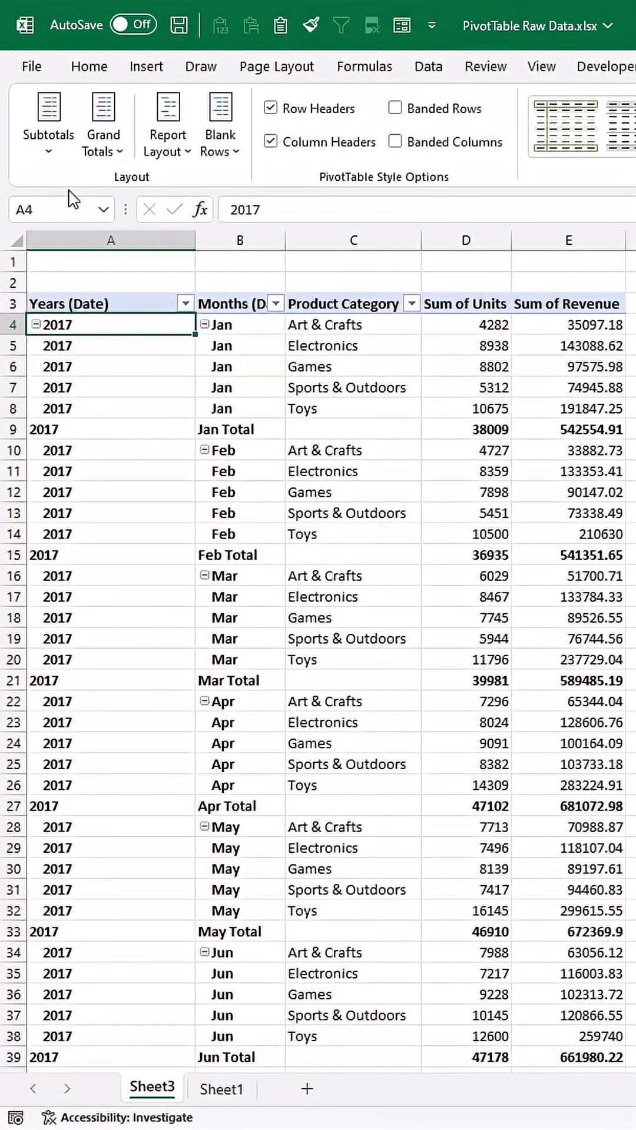
Choose Do Not Show Subtotals, uncheck Row Headers and turn off the +/- Buttons
{"action": "left_click", "coordinate": [103, 119]}
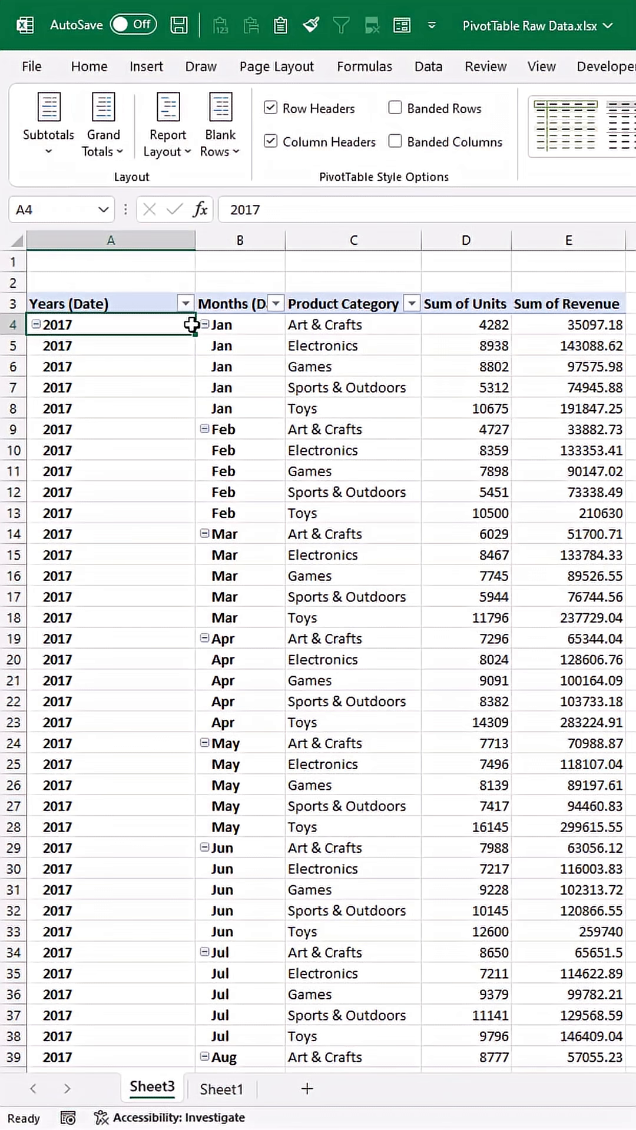
{"action": "left_click", "coordinate": [272, 107]}
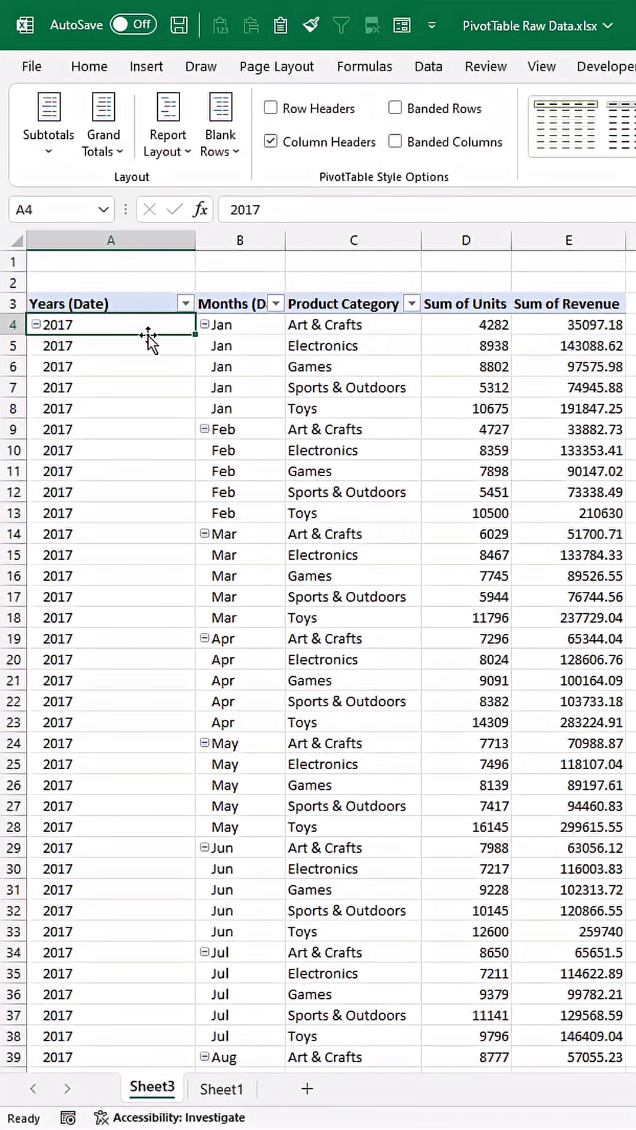
{"action": "scroll", "scroll_direction": "right", "scroll_amount": 3}
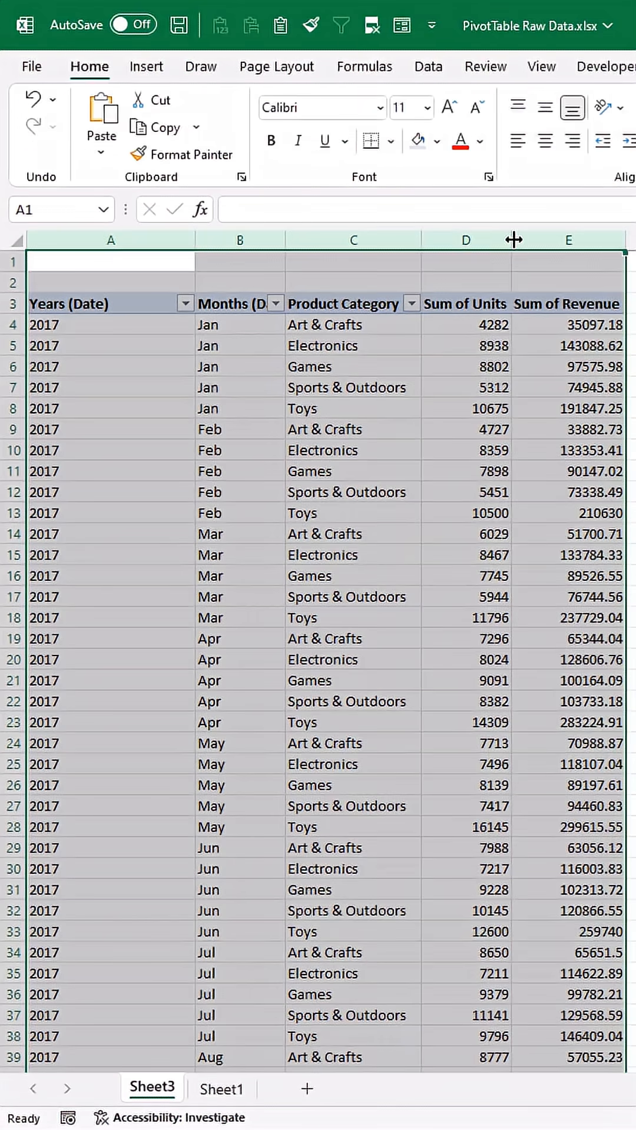
AutoFit all column widths and review the flat table down to September 2018 at row 108
{"action": "left_click", "coordinate": [189, 388]}
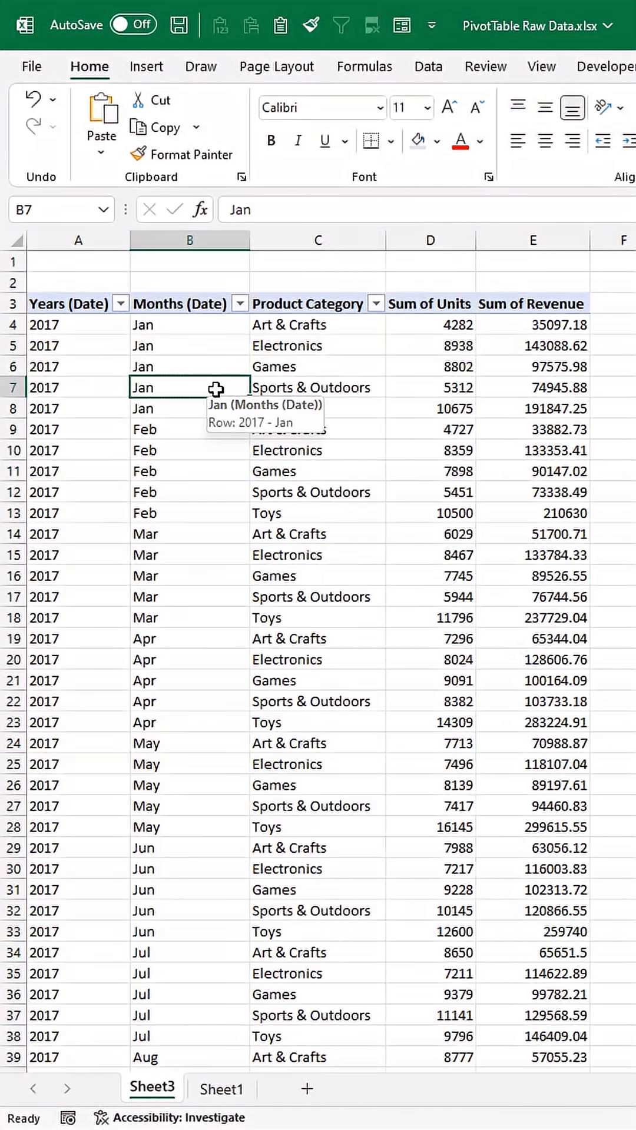
{"action": "scroll", "scroll_direction": "down", "scroll_amount": 3}
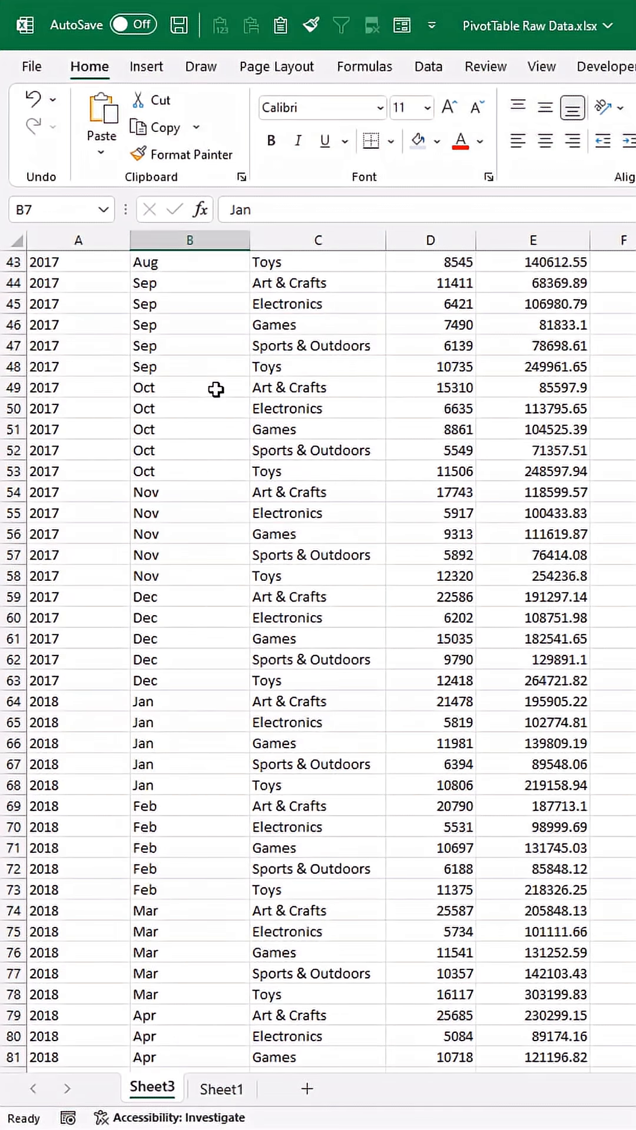
{"action": "scroll", "scroll_direction": "down", "scroll_amount": 3}
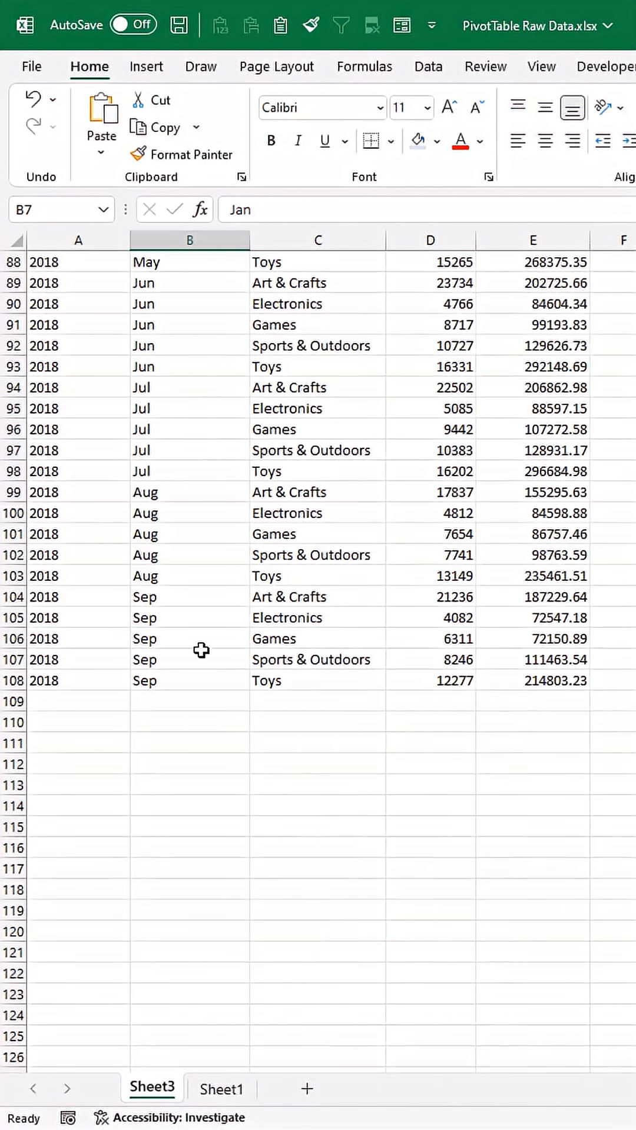
{"action": "mouse_move", "coordinate": [329, 513]}
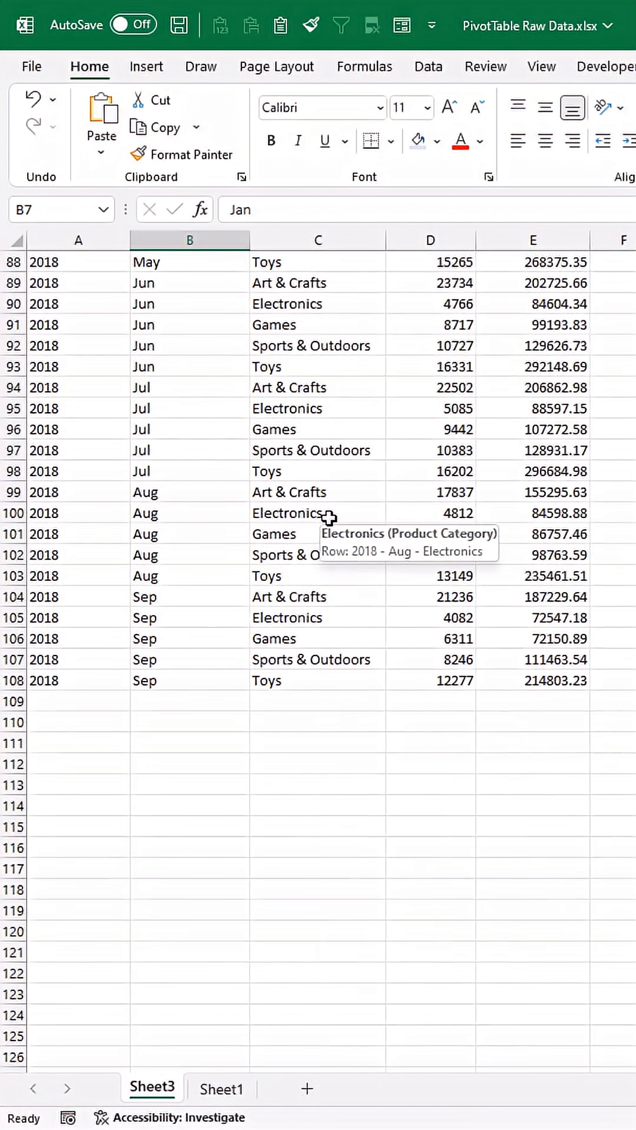
{"action": "scroll", "scroll_direction": "up", "scroll_amount": 3}
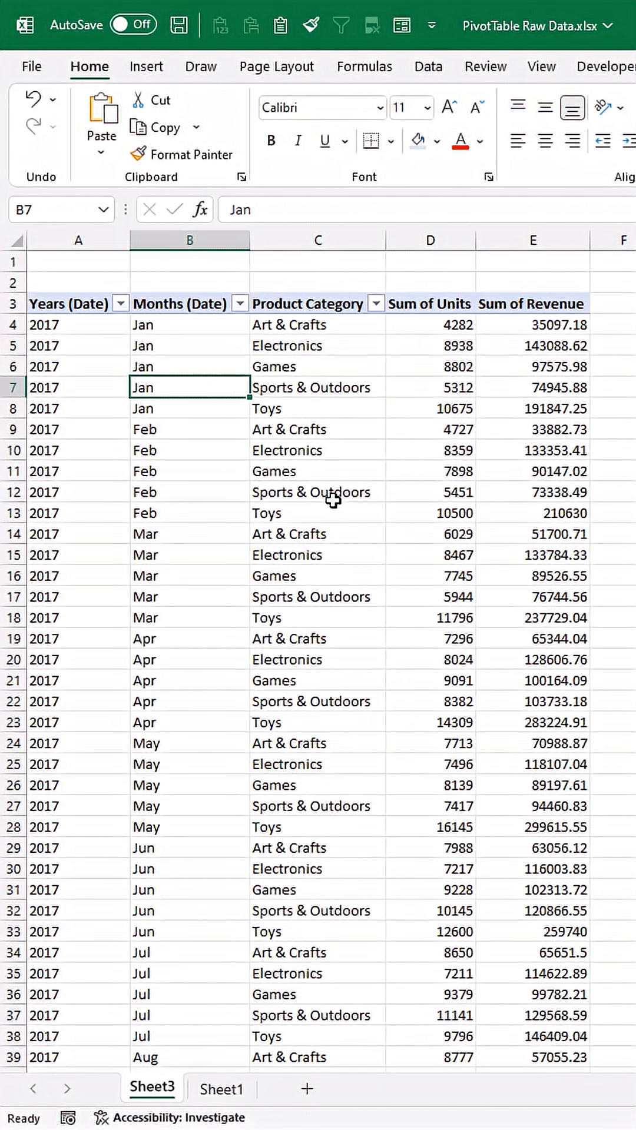